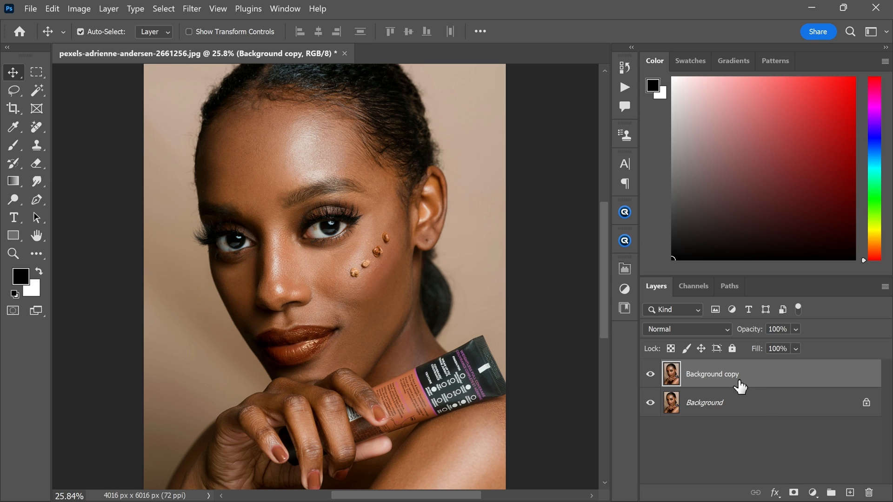
# - Desaturate the Background copy layer to black and white via Image > Adjustments
pyautogui.click(78, 9)
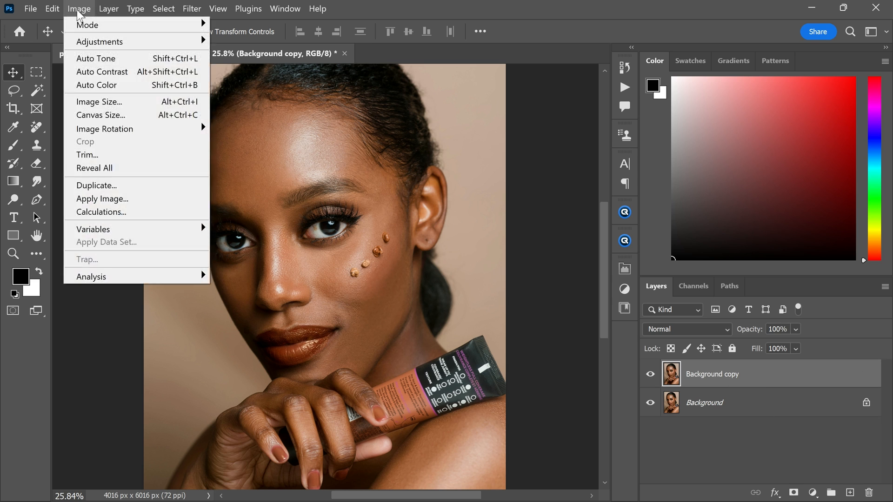
pyautogui.moveTo(99, 41)
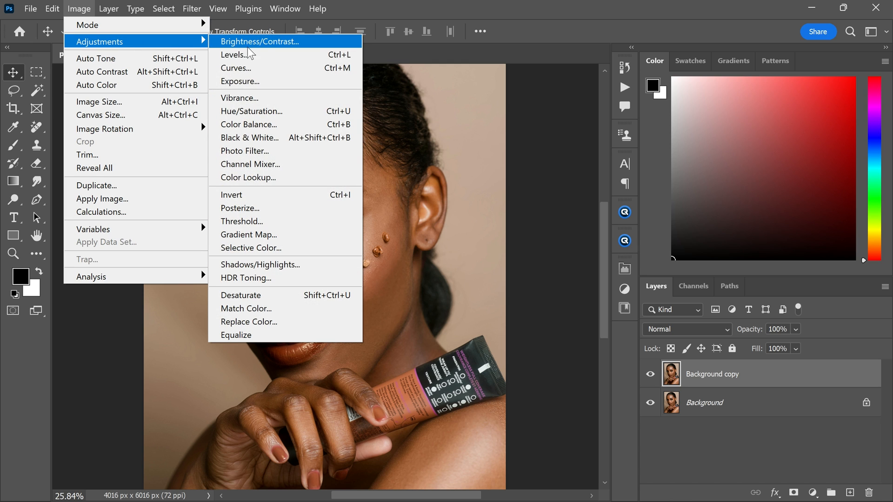
pyautogui.moveTo(257, 295)
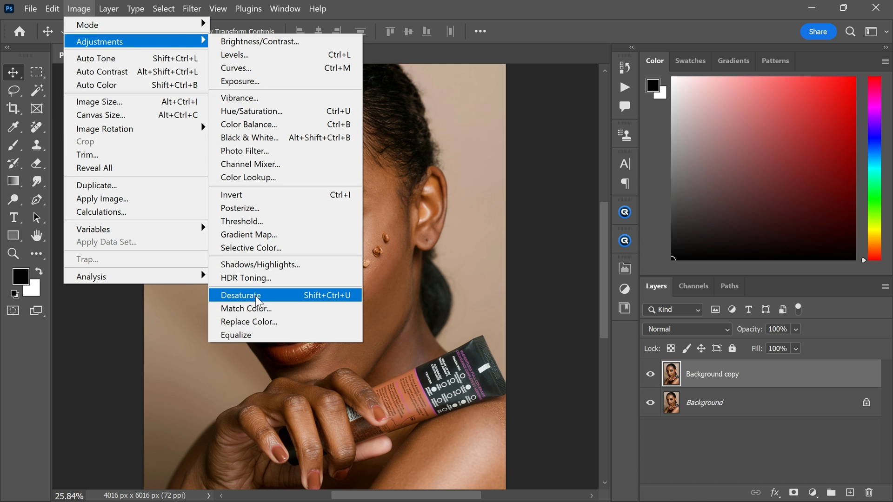
pyautogui.click(240, 295)
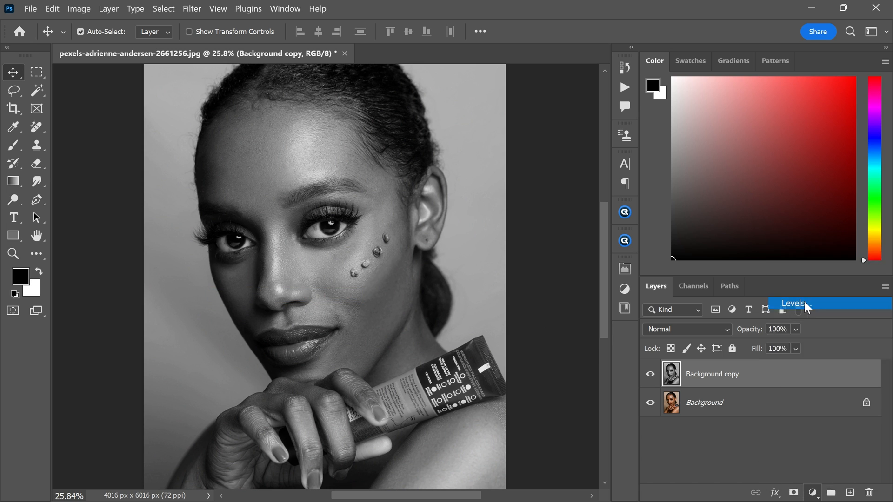
# - Add a harsh Levels adjustment above the black-and-white portrait
pyautogui.click(794, 303)
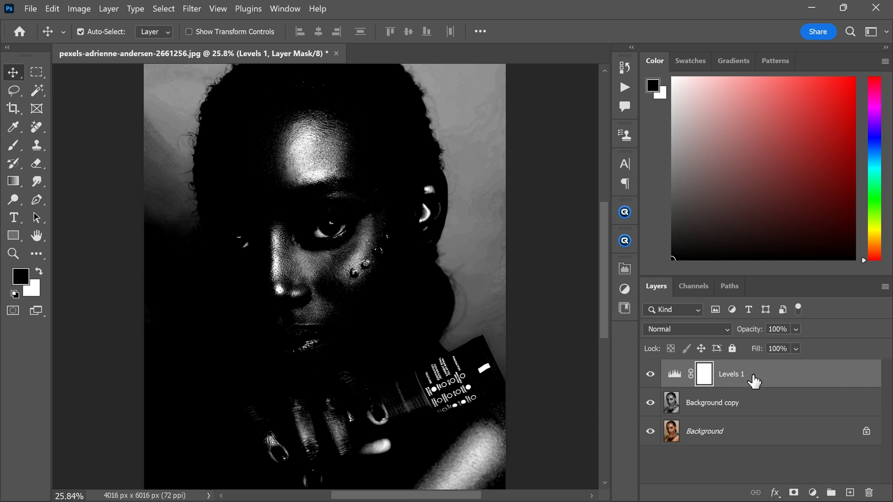
pyautogui.click(13, 145)
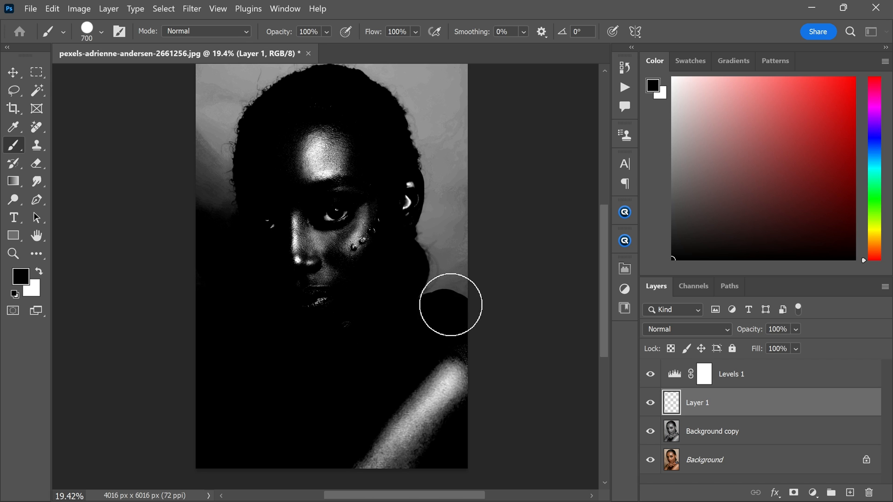
# - Paint black over the shoulder, neck and area around the ear
pyautogui.moveTo(449, 304); pyautogui.dragTo(426, 228)
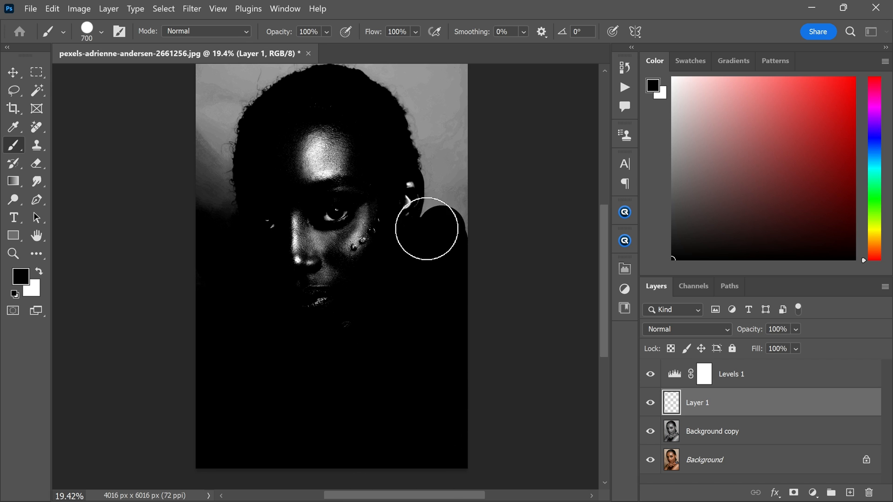
pyautogui.moveTo(425, 229); pyautogui.dragTo(206, 199)
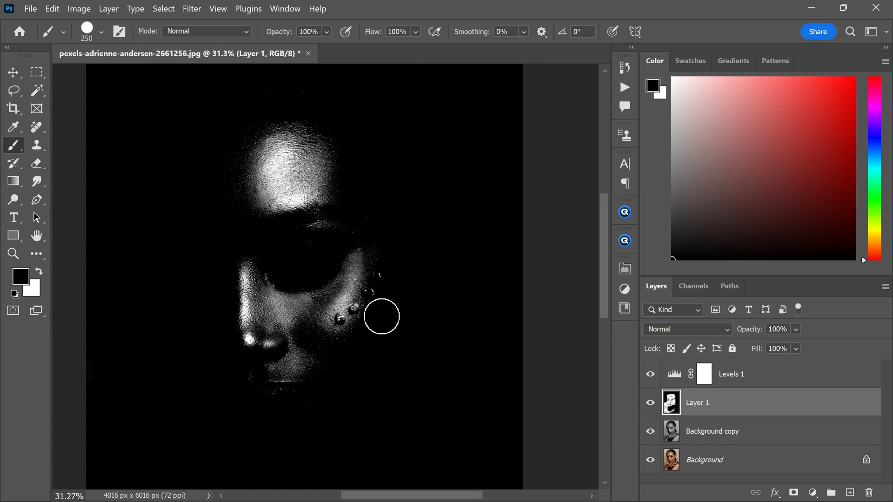
# - Load the bright highlights as a selection from the RGB channel
pyautogui.click(694, 286)
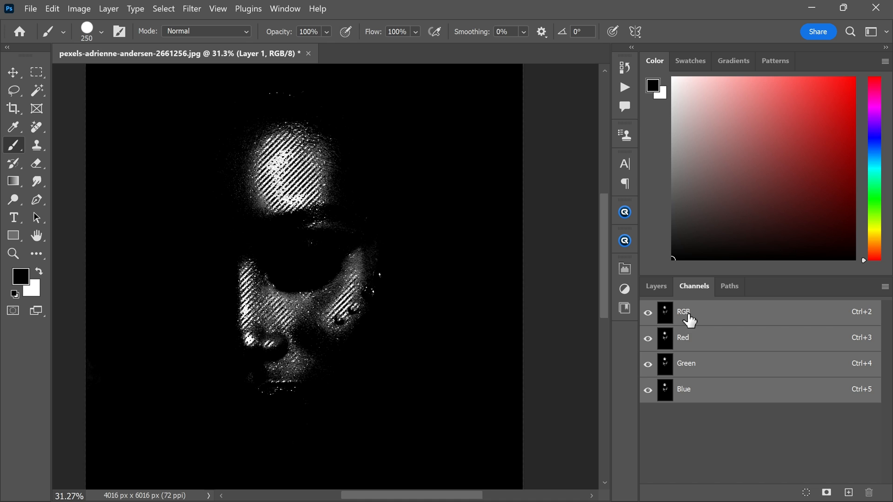
pyautogui.click(656, 286)
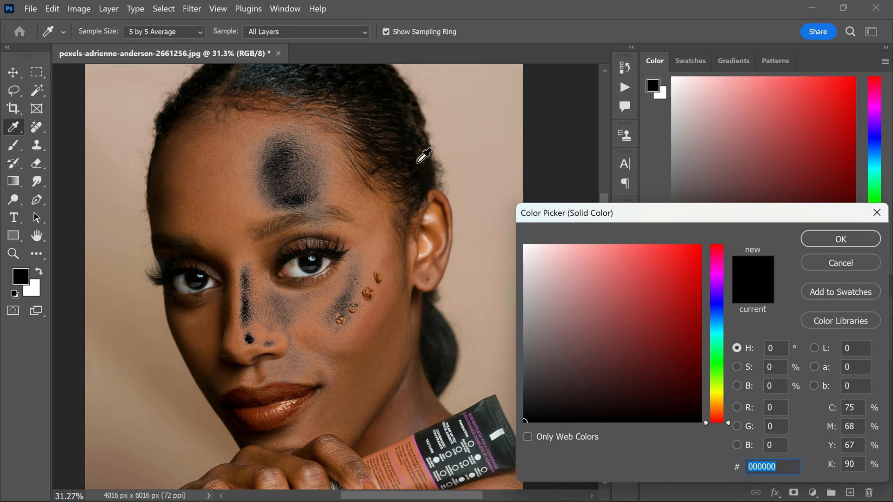
# - Sample a skin tone from the face as the fill colour and confirm
pyautogui.click(256, 165)
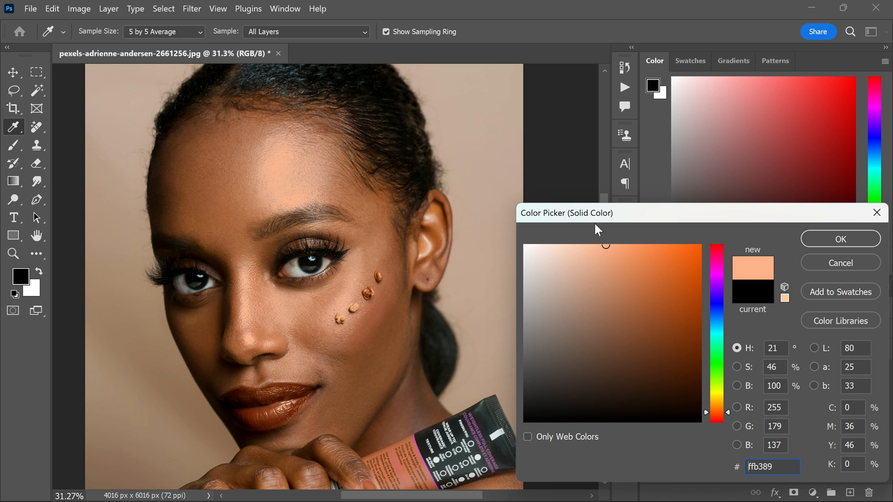
pyautogui.moveTo(746, 243)
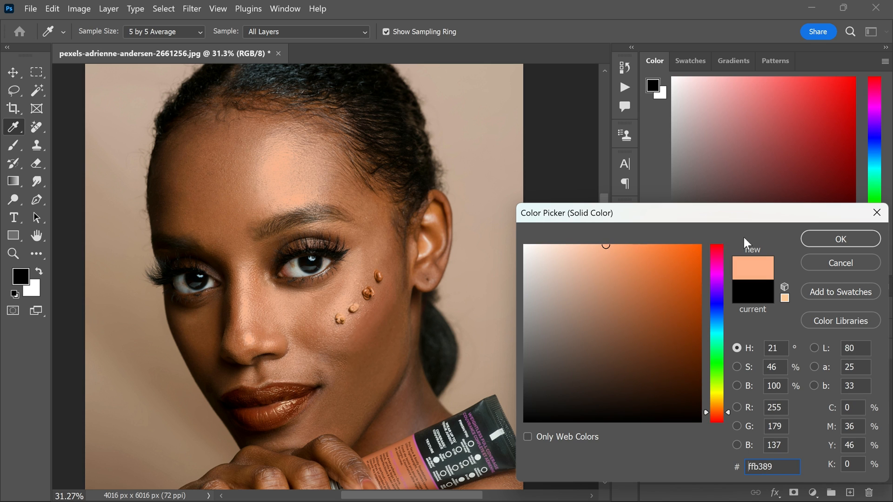
pyautogui.click(839, 238)
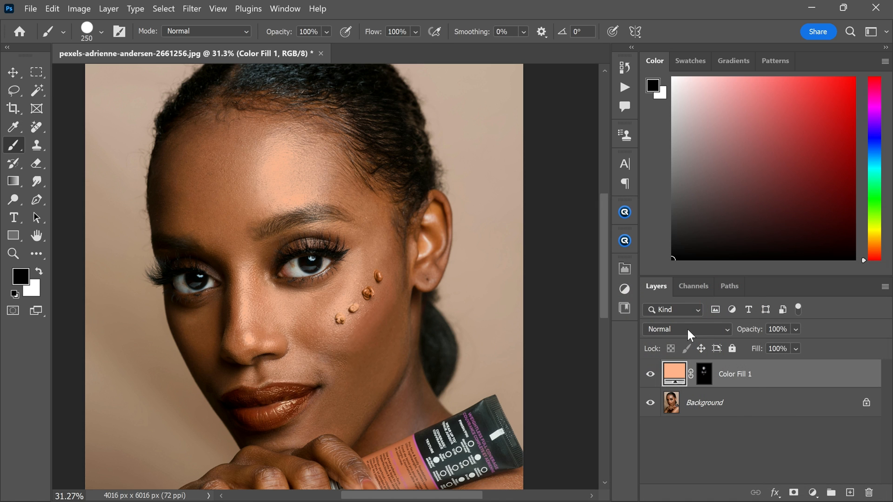
# - Set the skin-tone fill layer's blend mode to Multiply
pyautogui.click(688, 329)
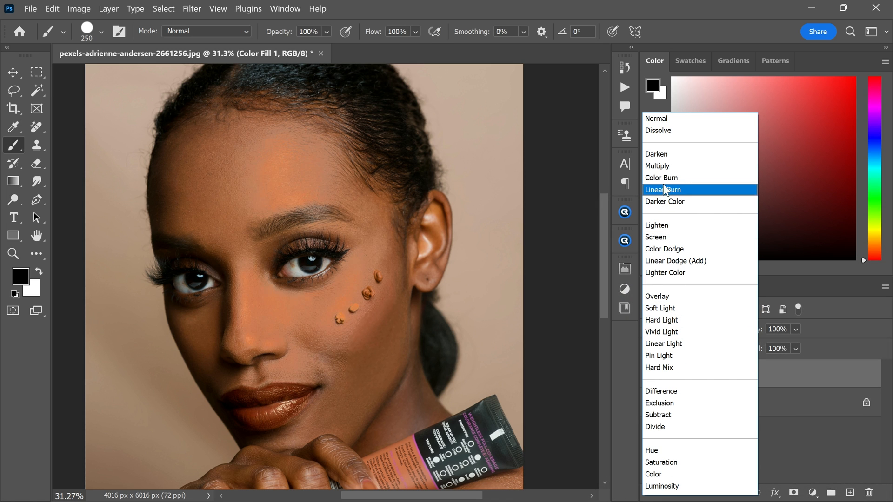
pyautogui.click(658, 165)
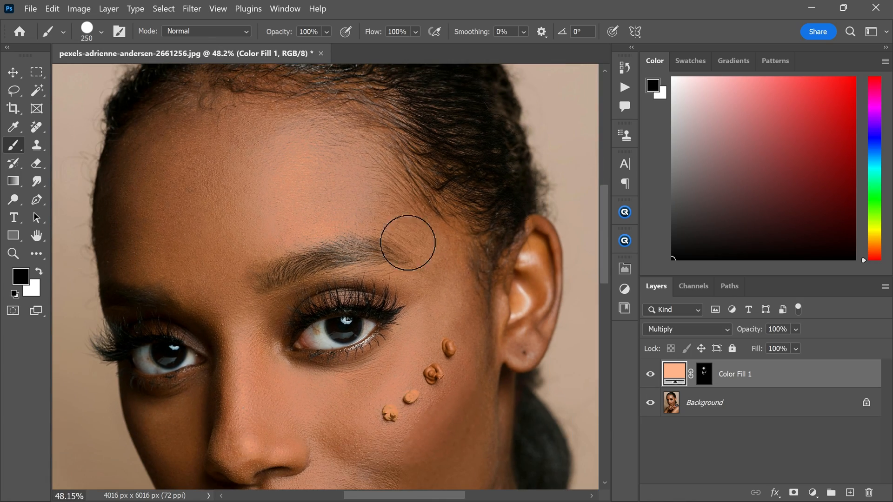
# - Feather the fill layer's mask to 7 px in the Properties panel
pyautogui.click(284, 8)
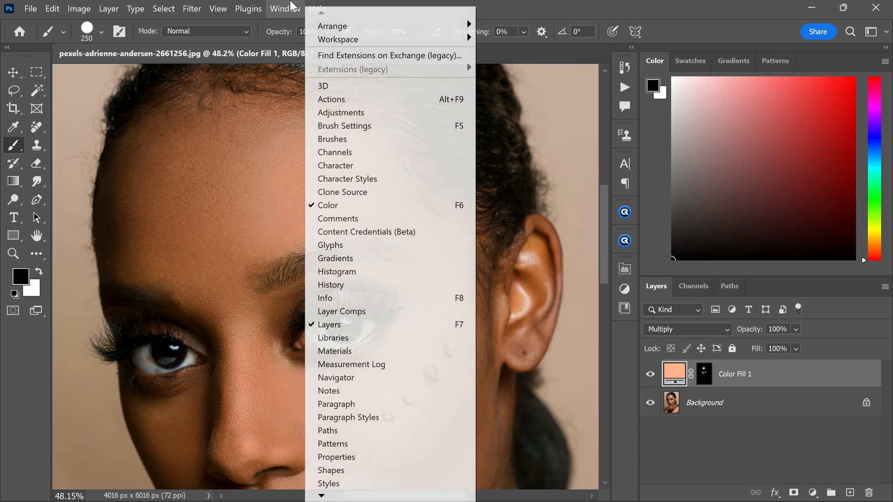
pyautogui.moveTo(336, 457)
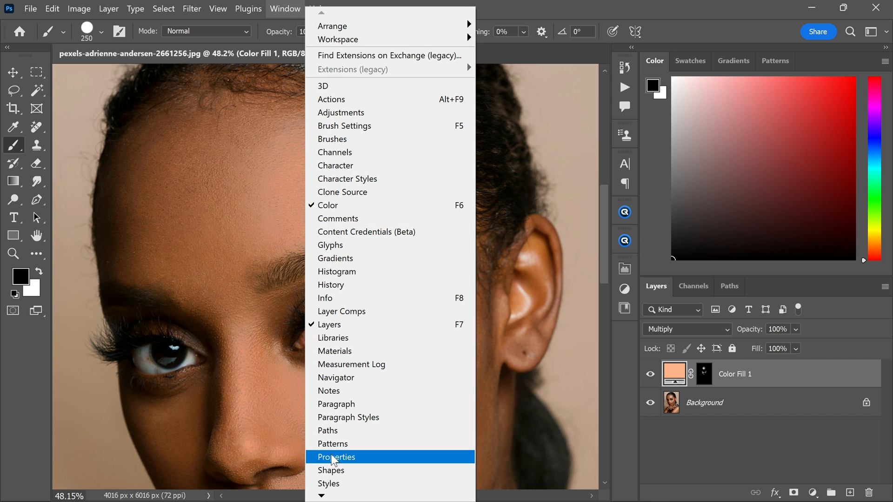
pyautogui.click(336, 456)
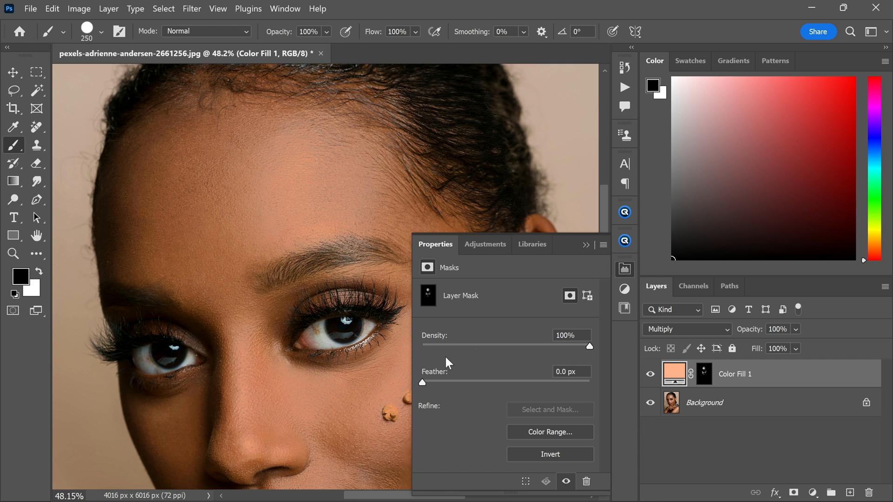
pyautogui.moveTo(423, 382); pyautogui.dragTo(476, 383)
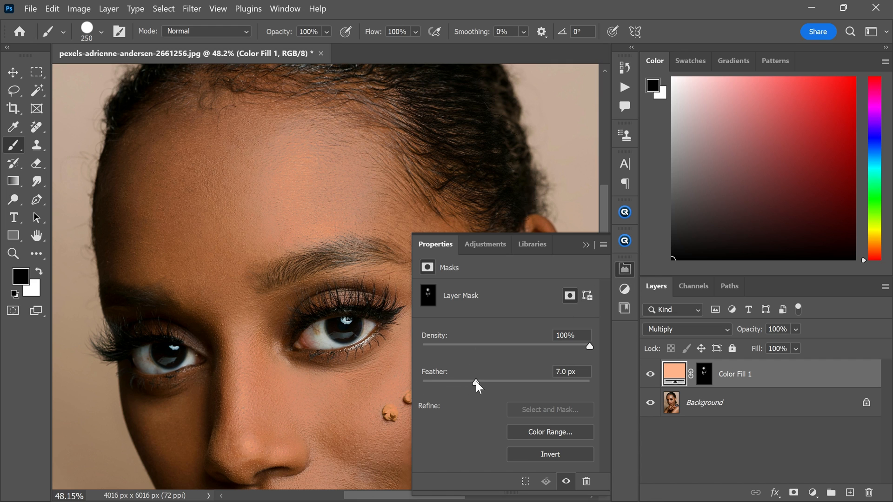
pyautogui.moveTo(475, 384); pyautogui.dragTo(494, 384)
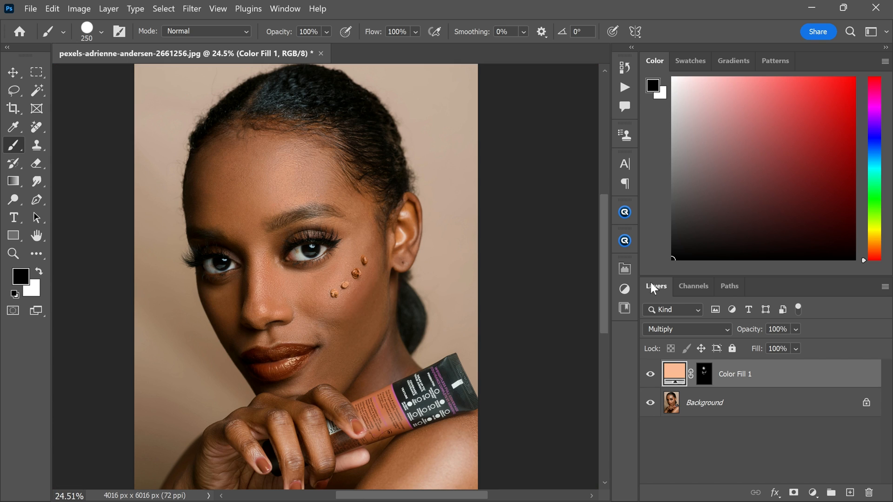
# - Lower the fill layer's opacity to 73%
pyautogui.moveTo(837, 346); pyautogui.dragTo(814, 346)
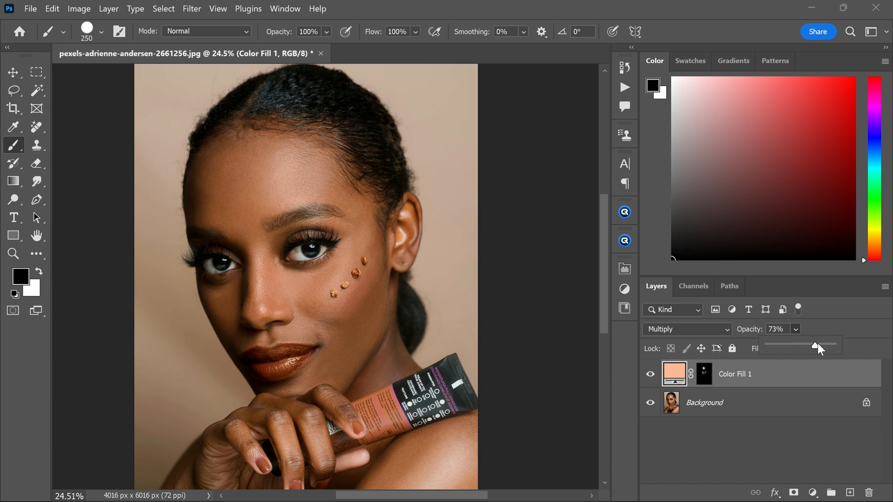